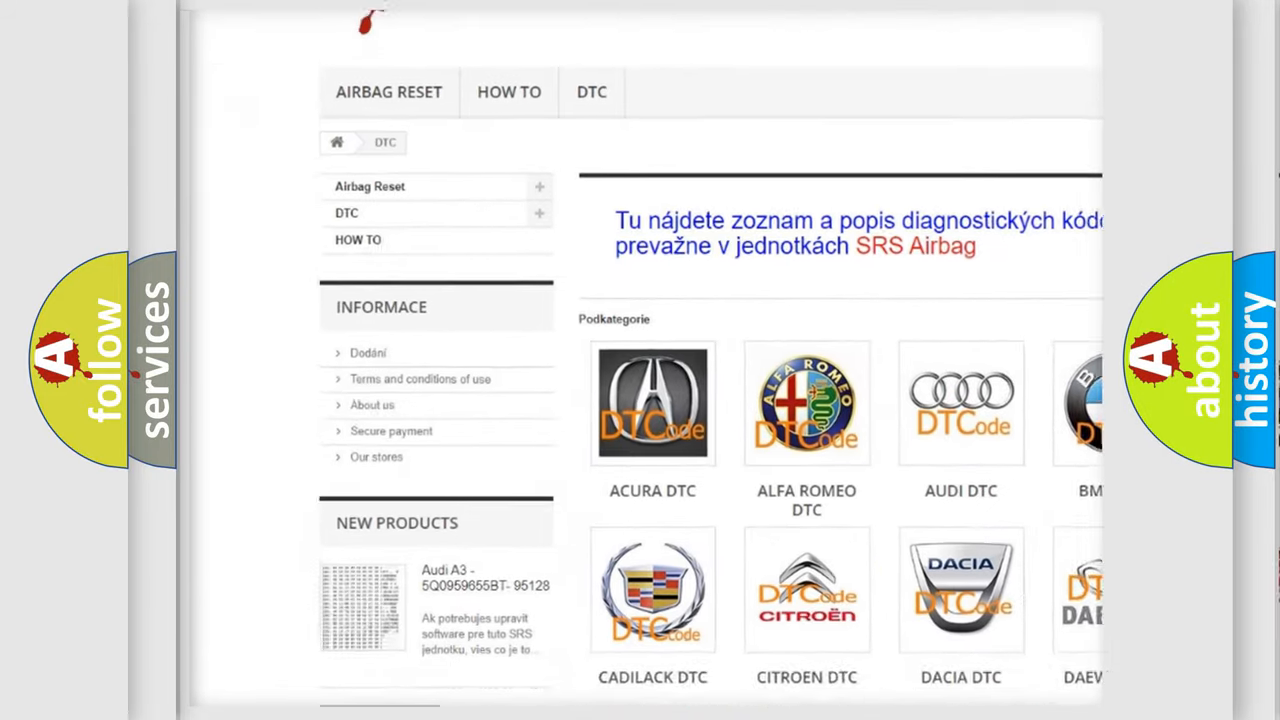
{"action": "scroll", "scroll_direction": "down", "scroll_amount": 3}
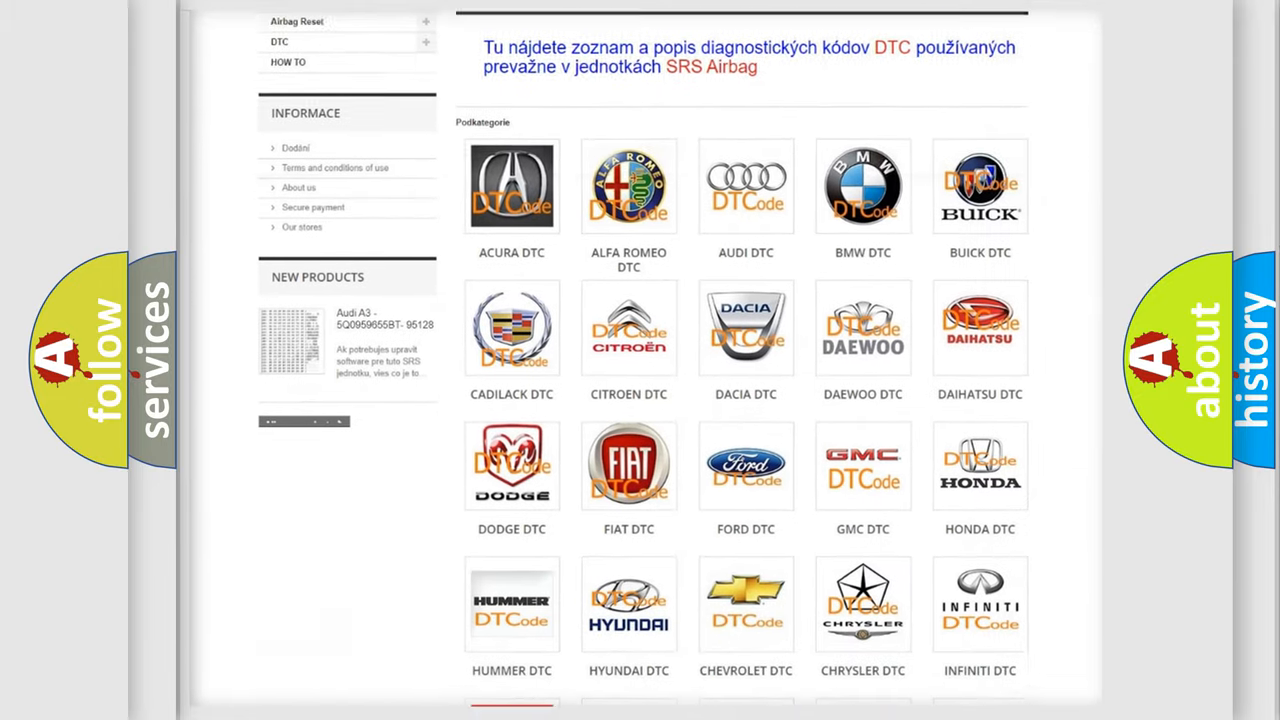
{"action": "scroll", "scroll_direction": "down", "scroll_amount": 3}
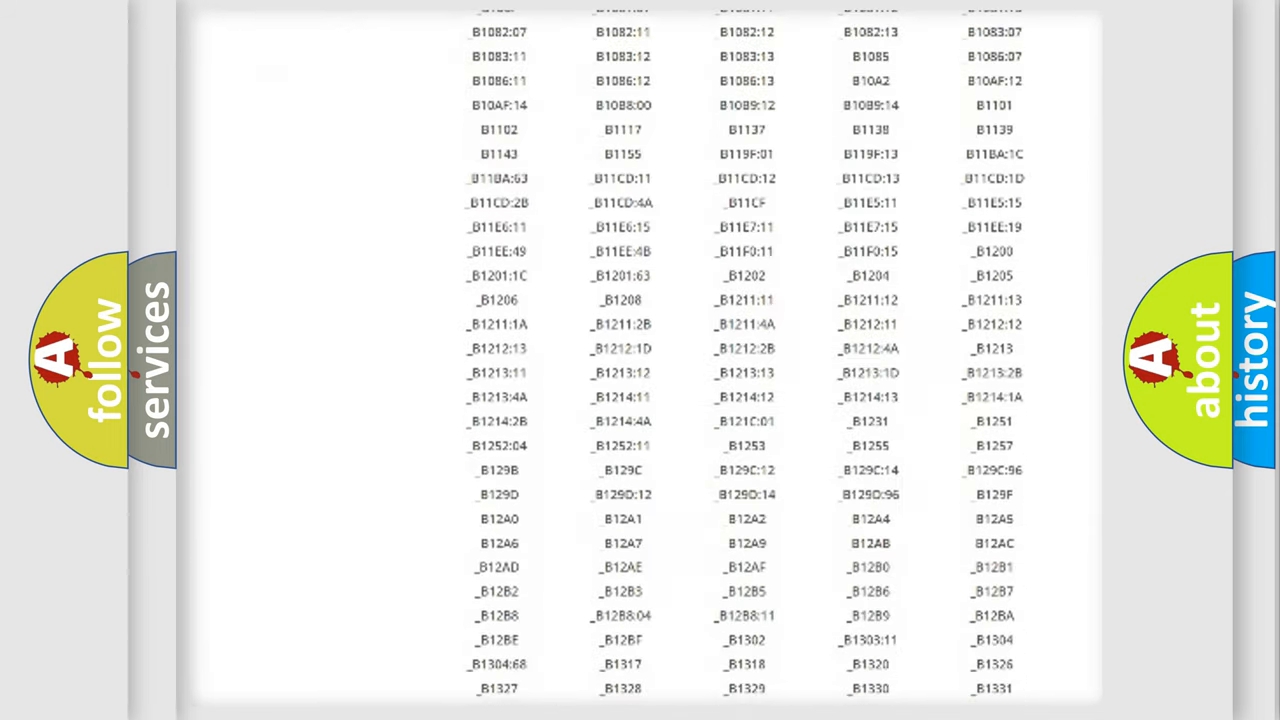
{"action": "scroll", "scroll_direction": "down", "scroll_amount": 3}
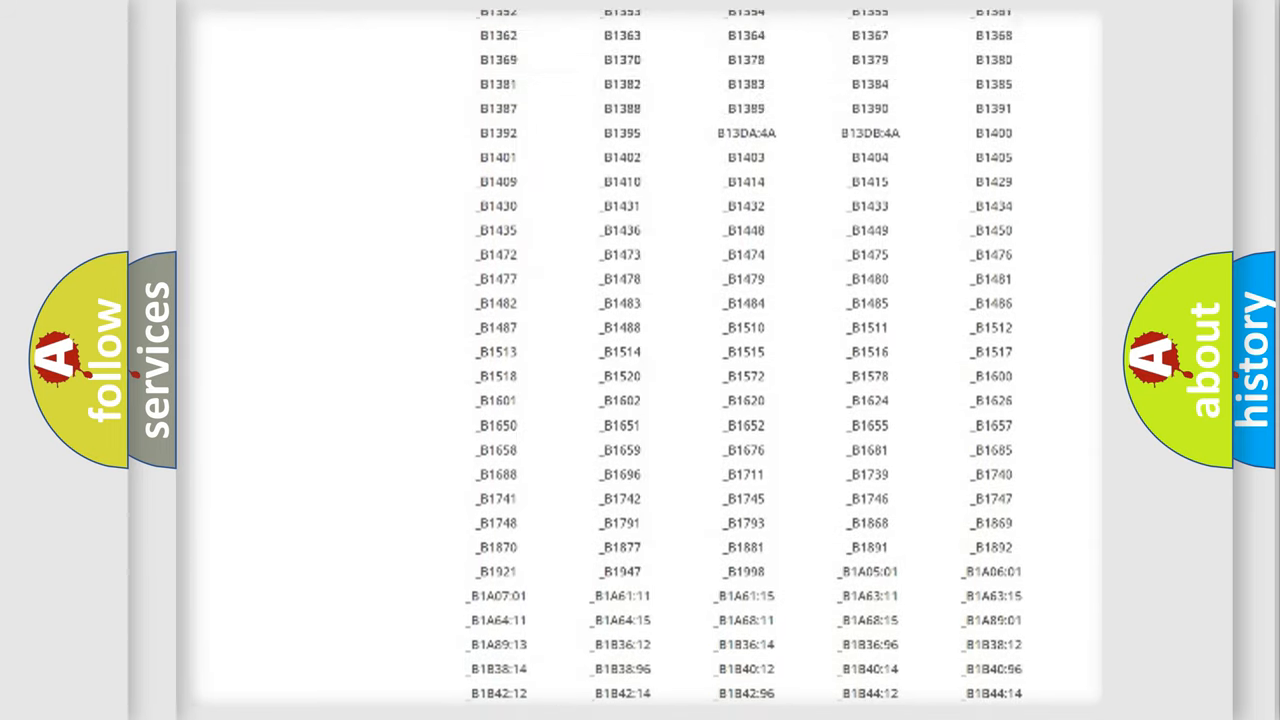